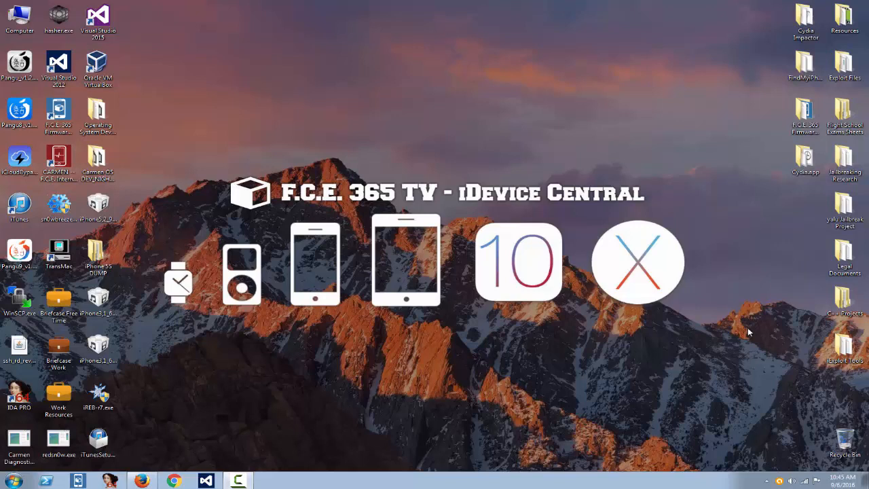
- Choose the iPhone firmware file in iREB and put the connected iPhone 4 into pwned DFU
left_click(98, 397)
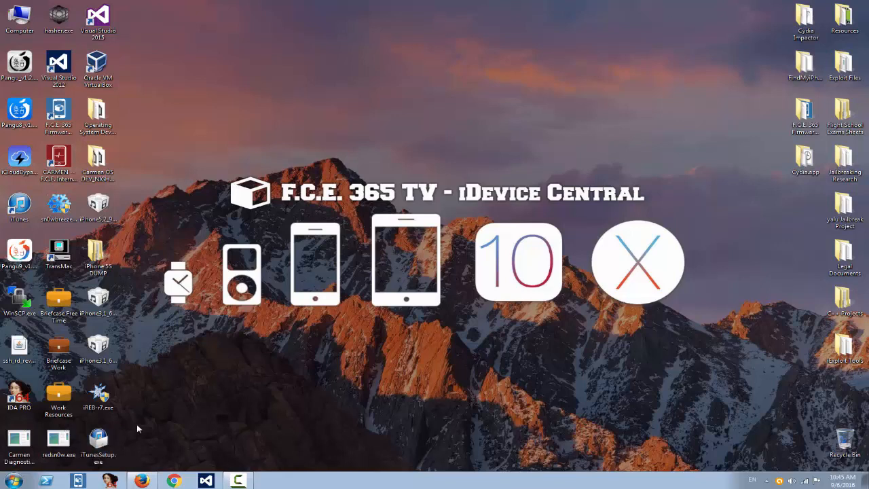
left_click(19, 204)
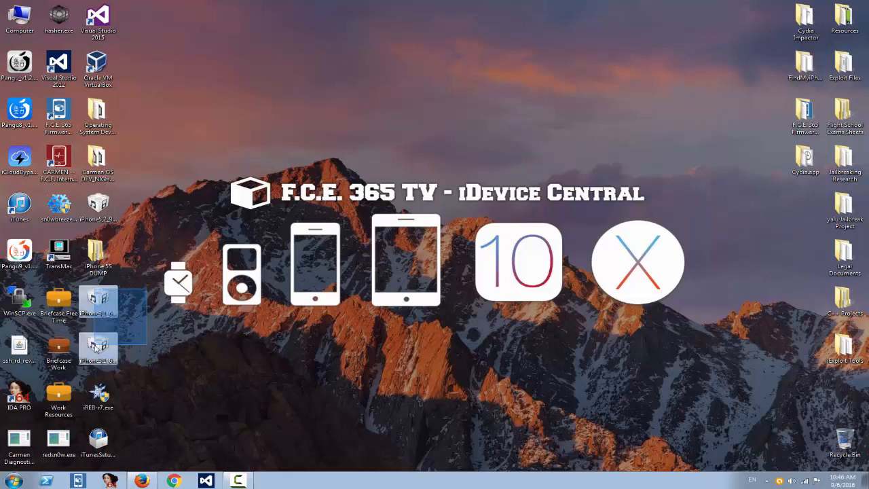
left_click(152, 340)
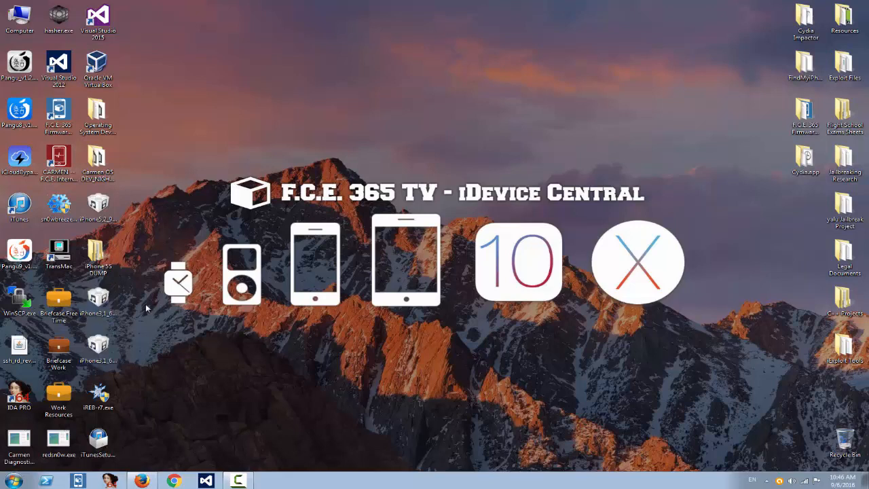
left_click(98, 299)
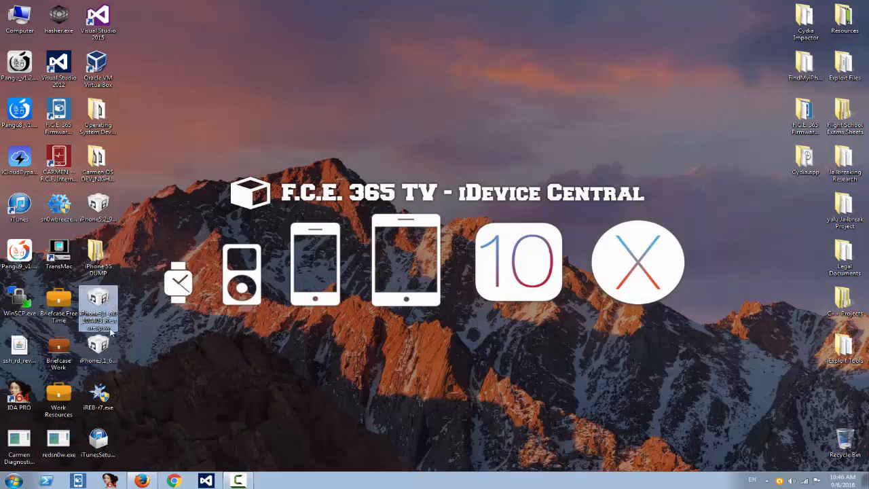
mouse_move(98, 312)
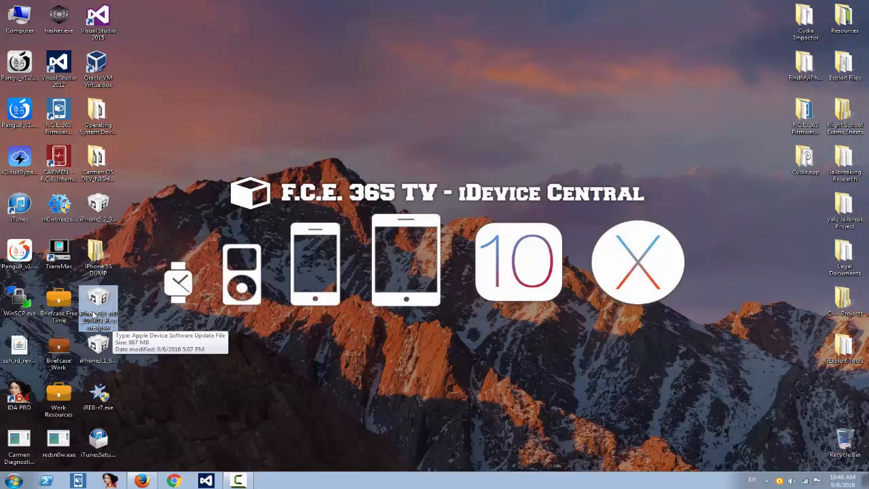
mouse_move(150, 426)
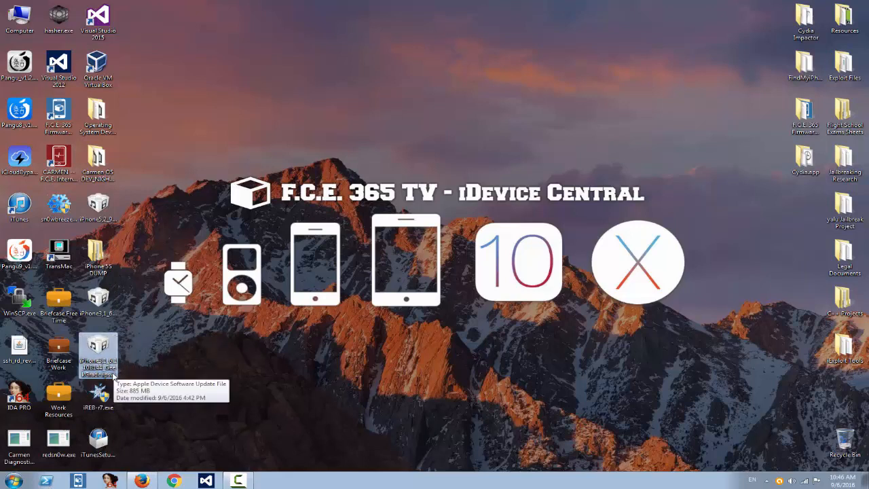
mouse_move(163, 364)
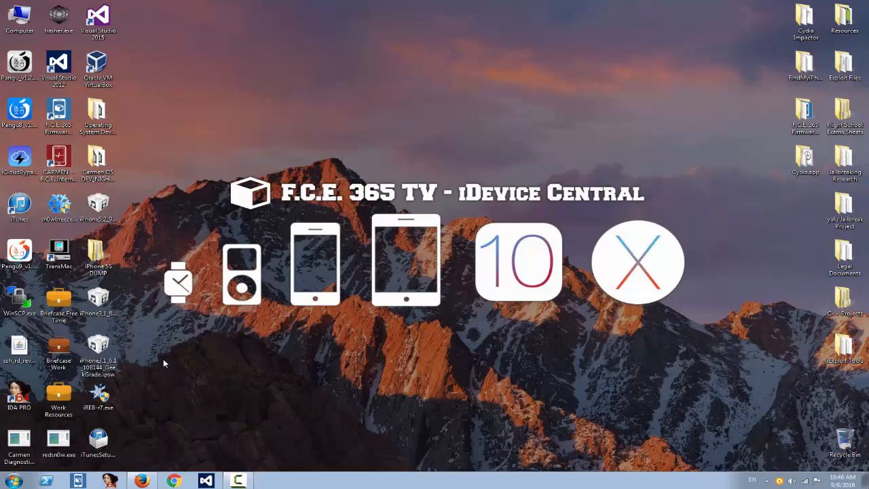
mouse_move(144, 387)
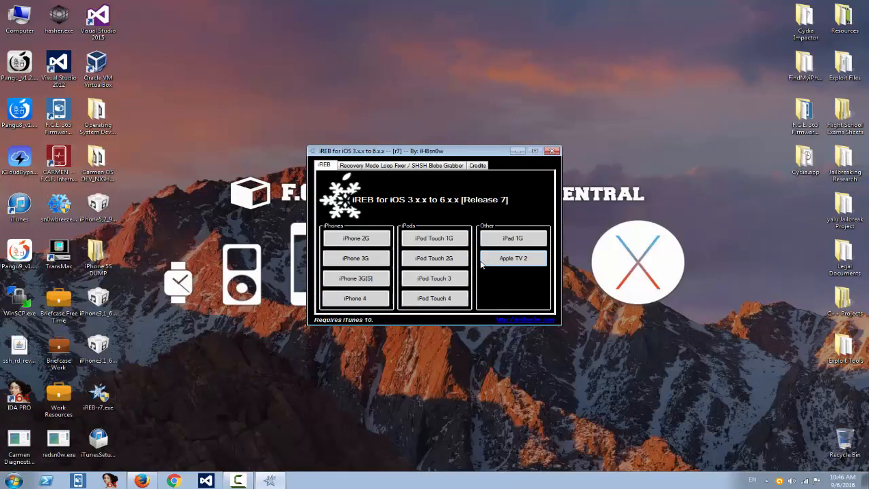
mouse_move(355, 299)
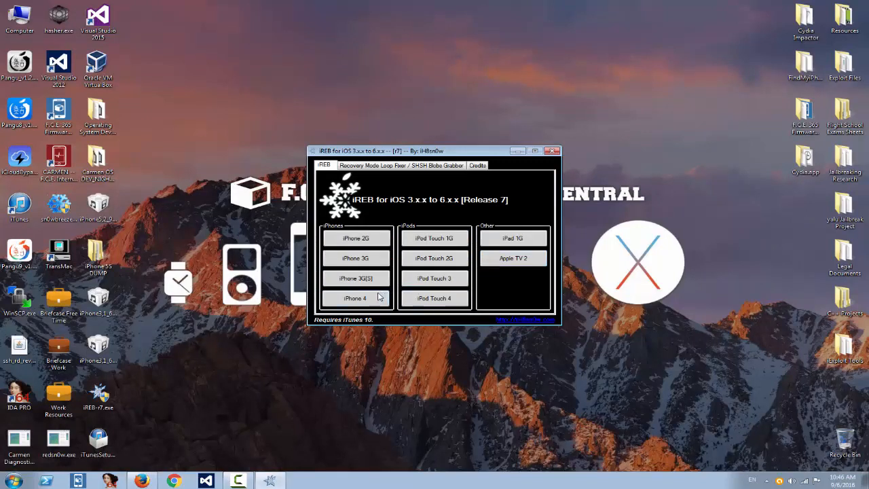
mouse_move(386, 233)
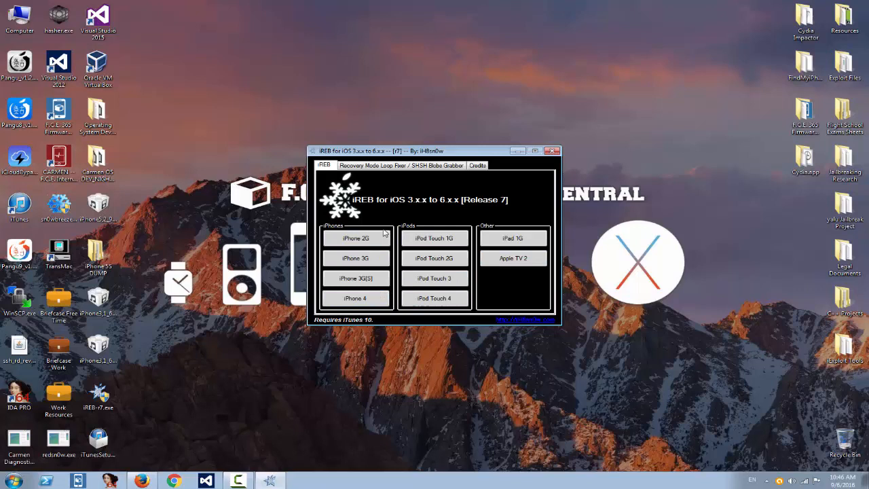
left_click(356, 299)
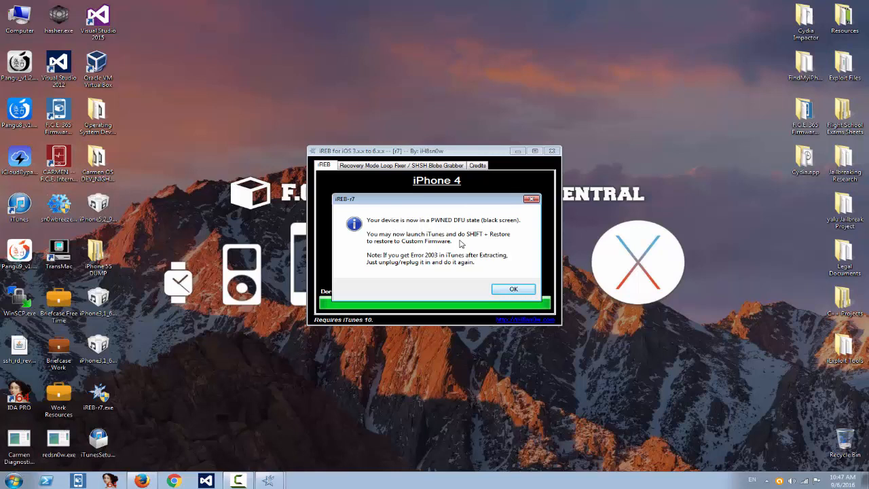
mouse_move(502, 220)
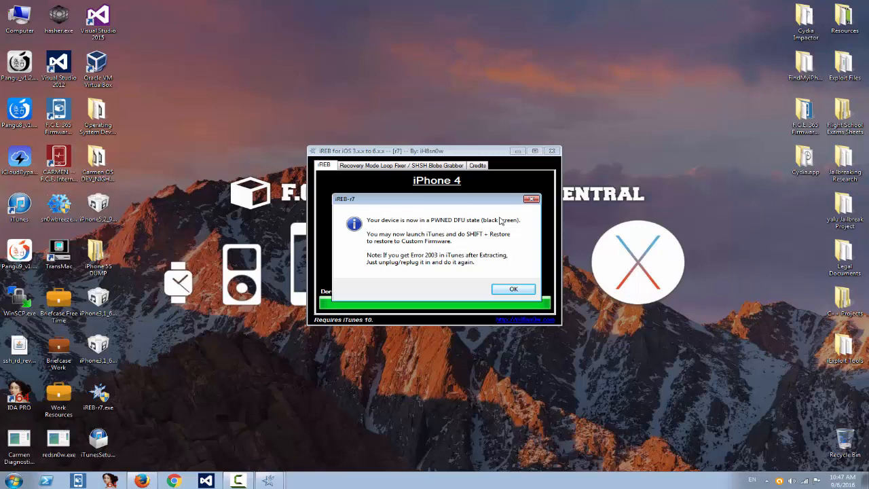
mouse_move(505, 246)
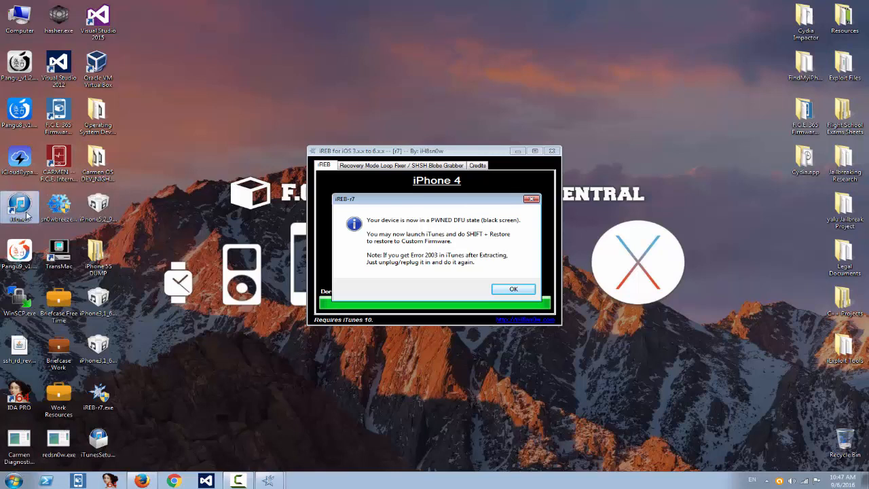
mouse_move(19, 205)
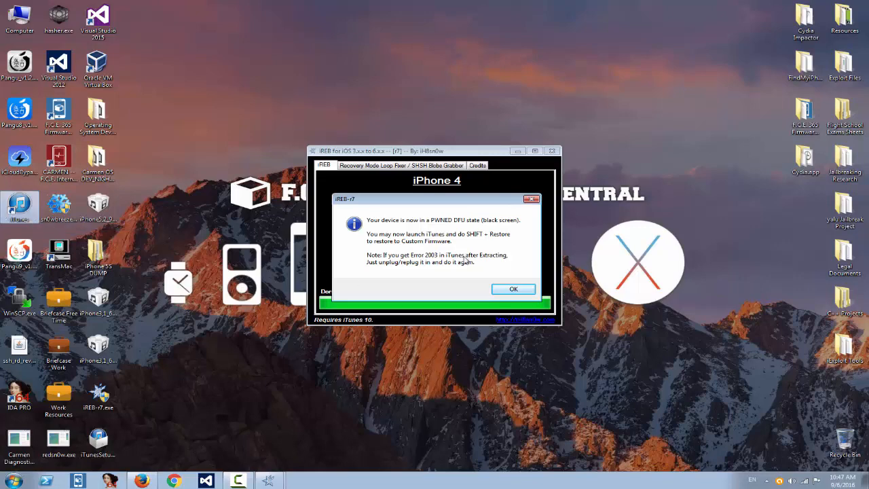
- Acknowledge iREB's pwned DFU confirmation with OK
left_click(513, 288)
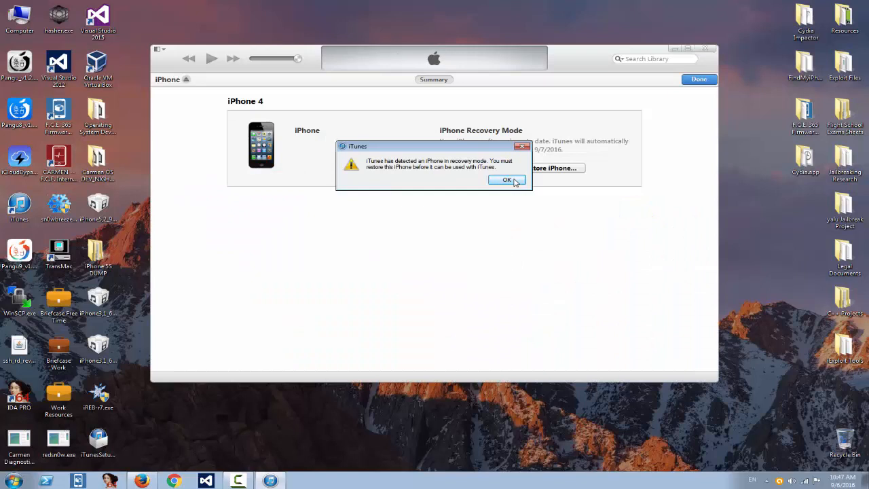
- Dismiss the recovery alert and Shift-restore the iPhone with the custom iOS 6.1 IPSW from the Desktop
left_click(507, 179)
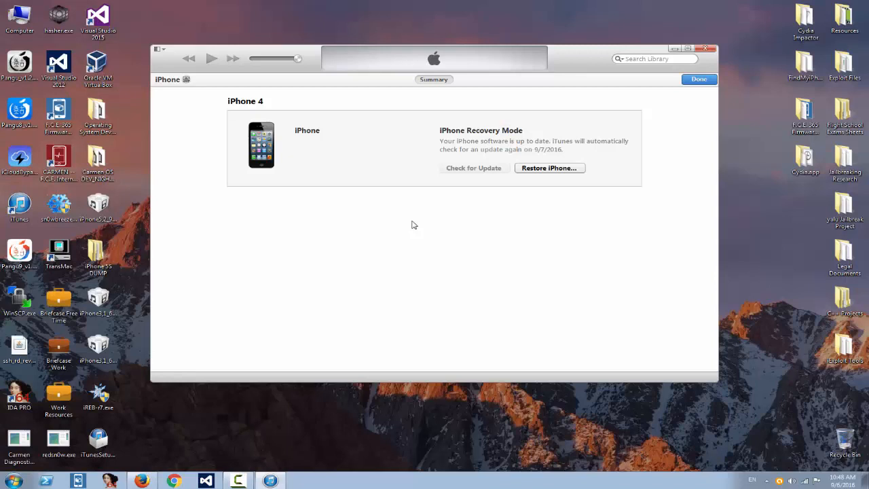
mouse_move(533, 178)
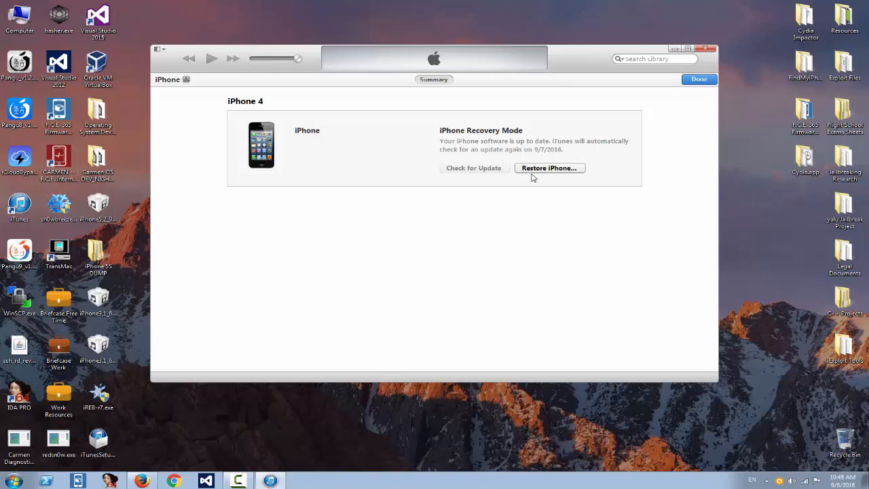
left_click(549, 168)
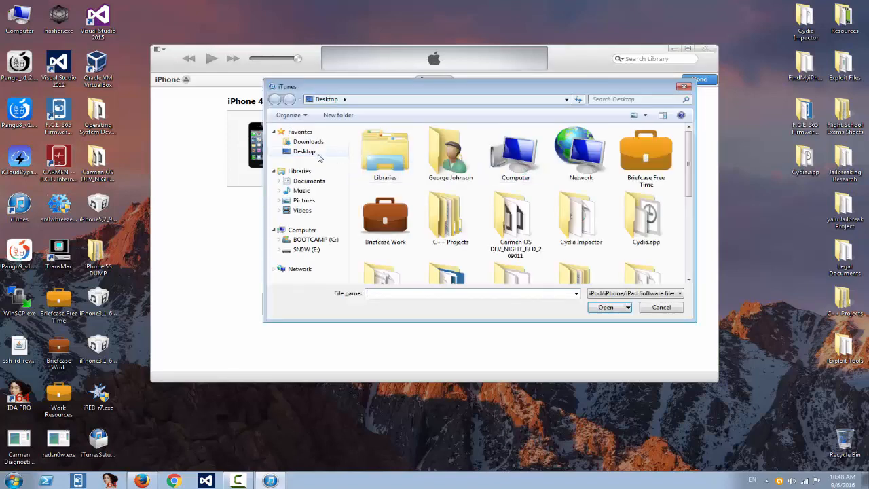
scroll("down", 3)
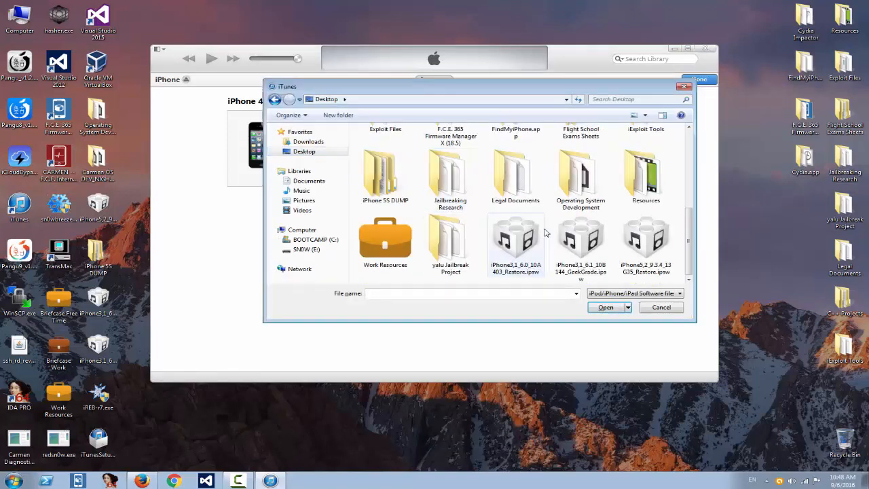
left_click(581, 238)
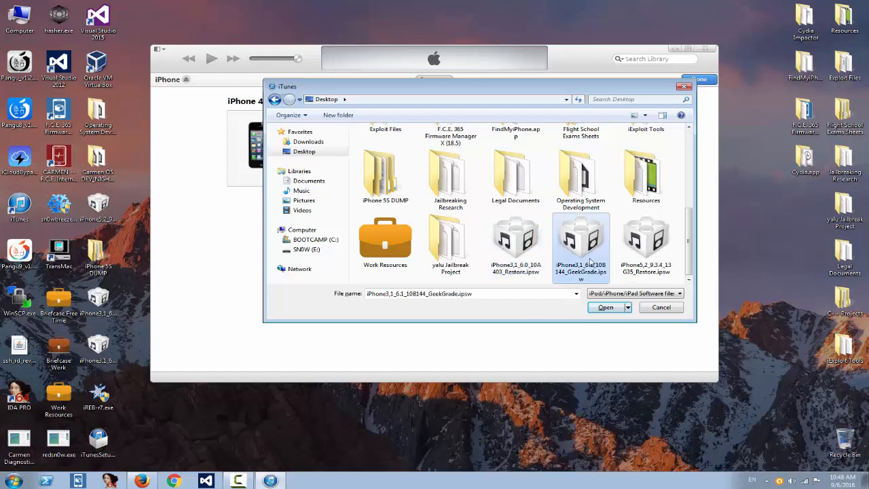
left_click(606, 307)
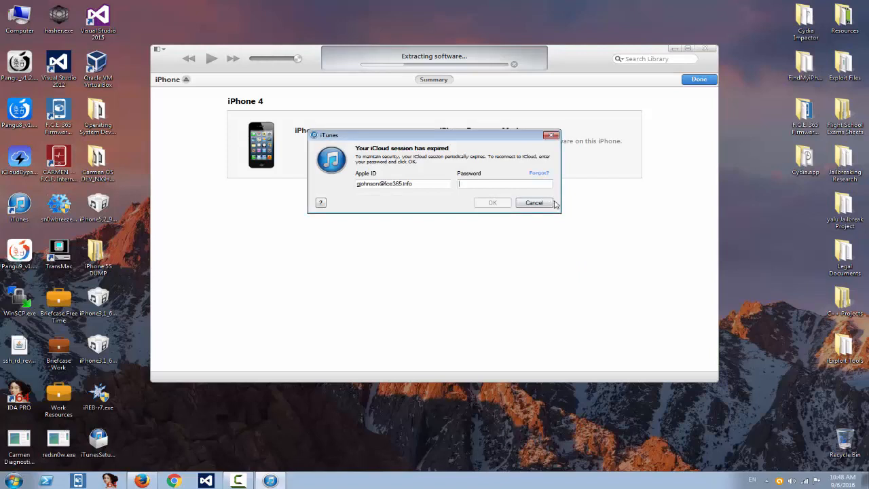
- Cancel the expired iCloud session prompt while the firmware extracts
left_click(534, 203)
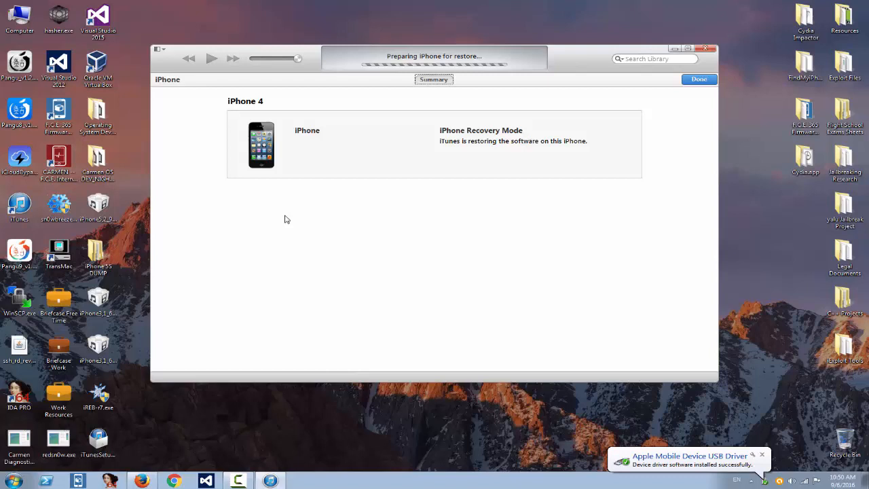
mouse_move(288, 218)
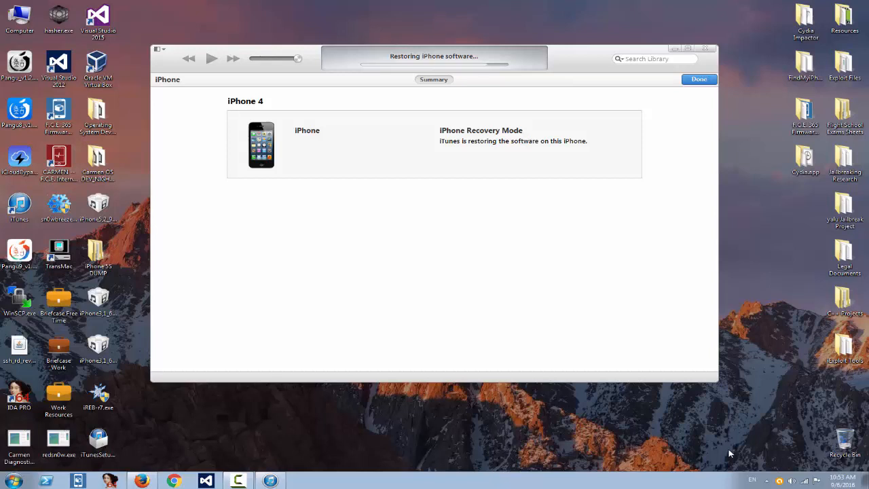
mouse_move(719, 457)
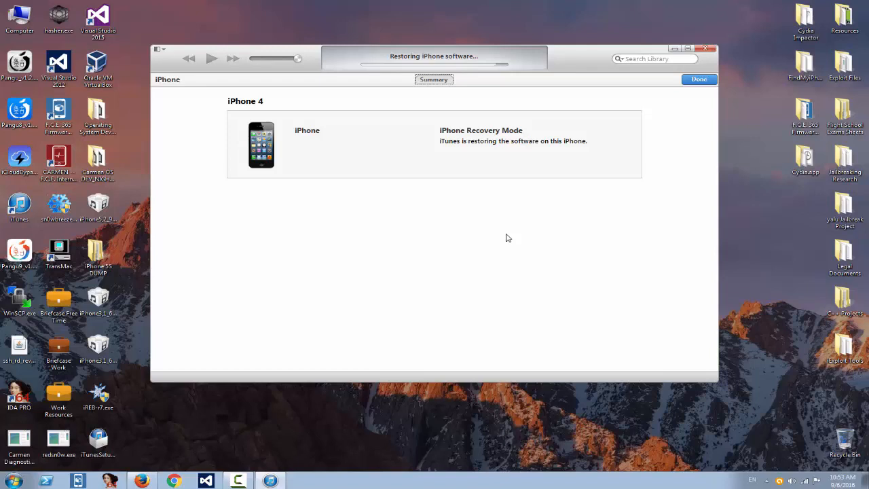
mouse_move(508, 243)
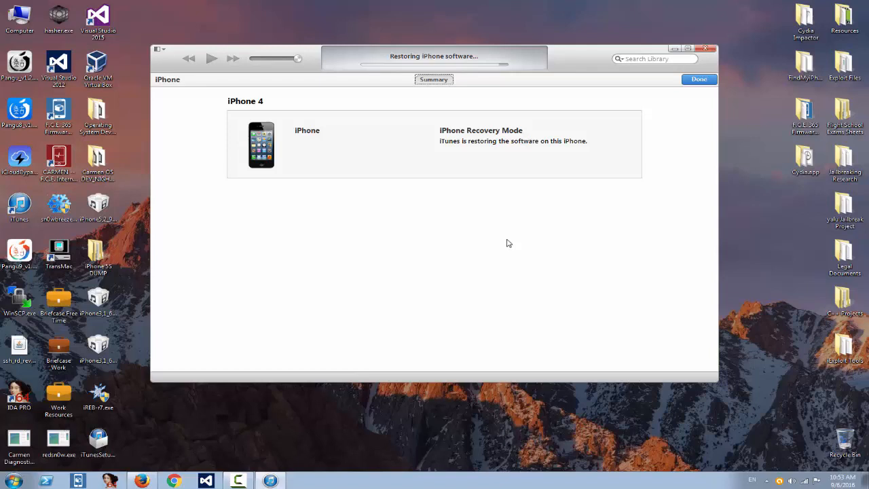
mouse_move(523, 245)
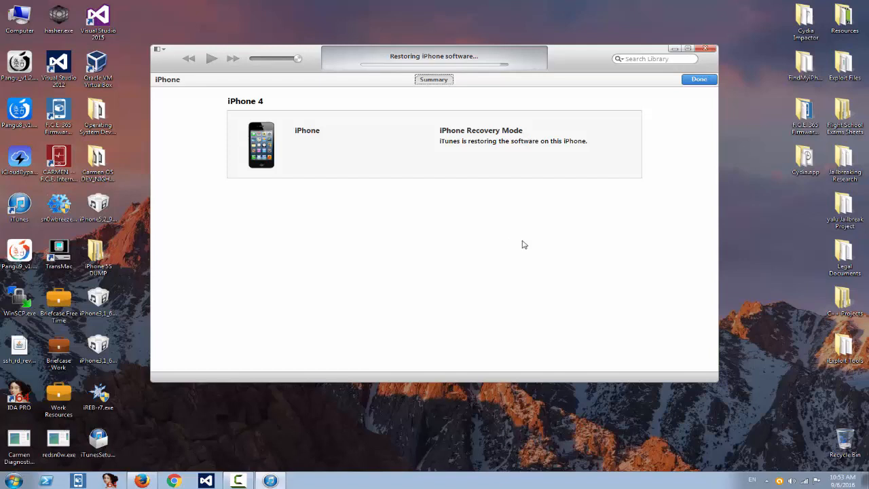
mouse_move(519, 246)
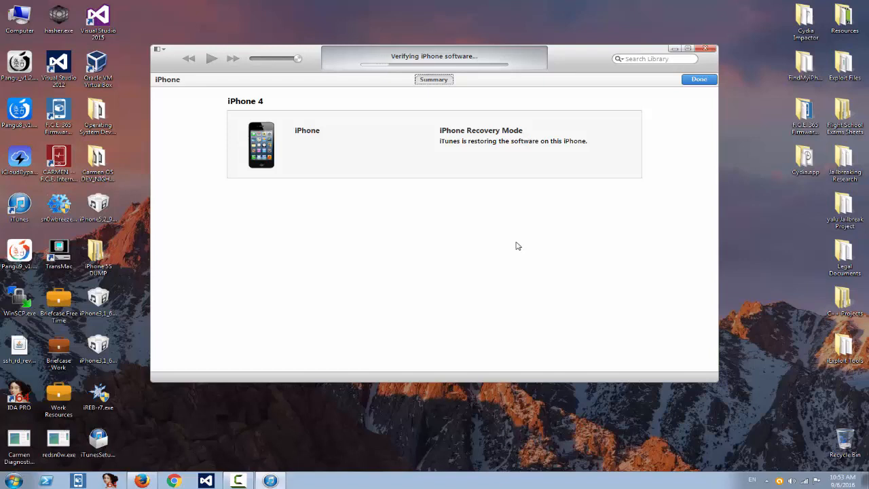
mouse_move(513, 247)
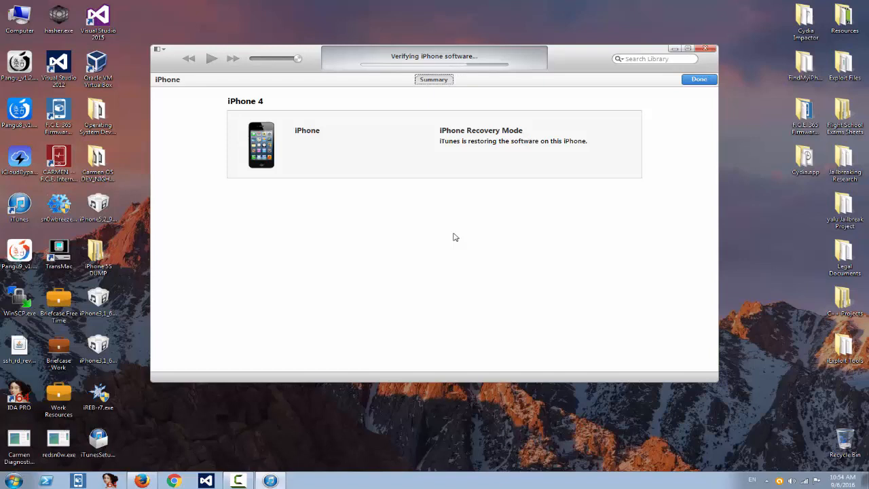
mouse_move(454, 254)
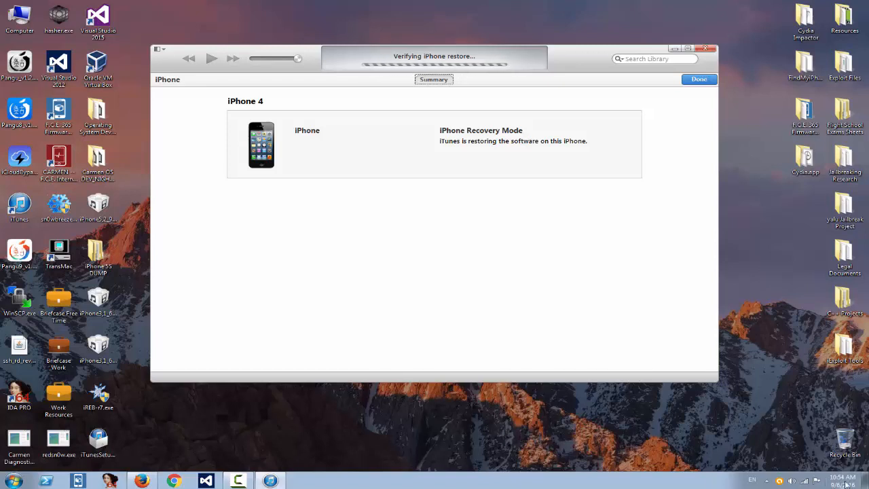
mouse_move(789, 274)
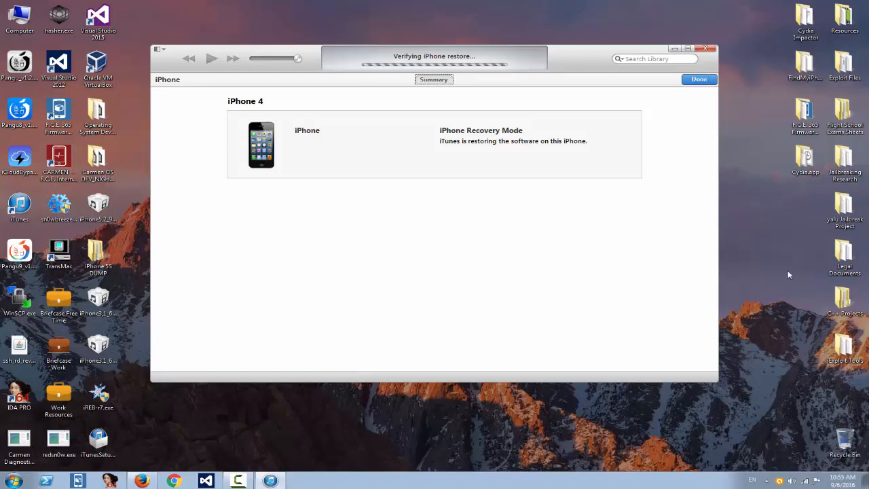
mouse_move(635, 242)
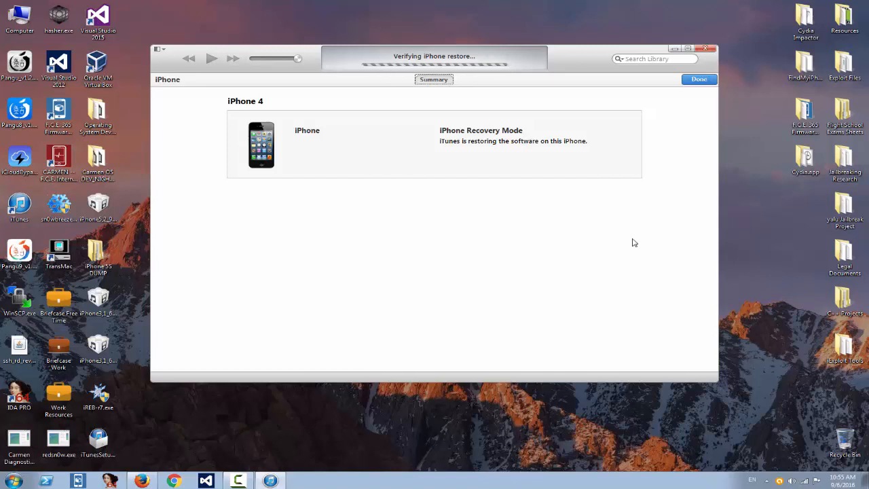
mouse_move(611, 257)
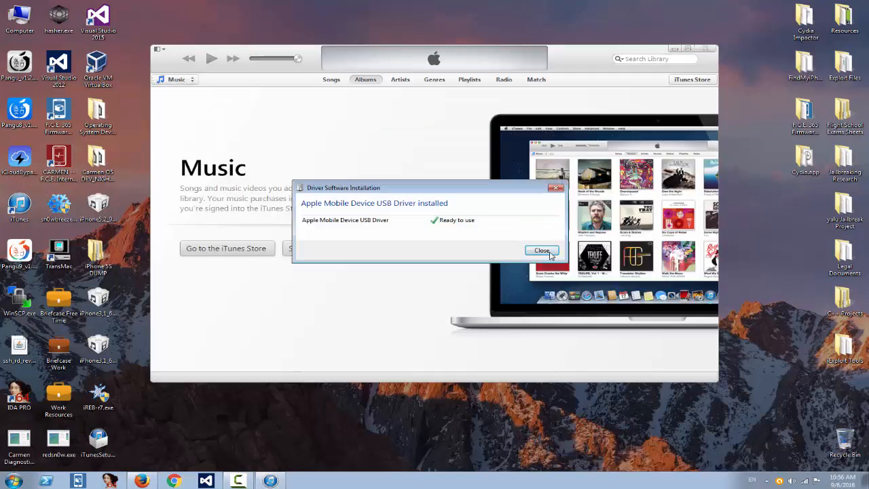
- Close the Driver Software Installation notice and OK the iTunes recovery-mode alert
left_click(542, 250)
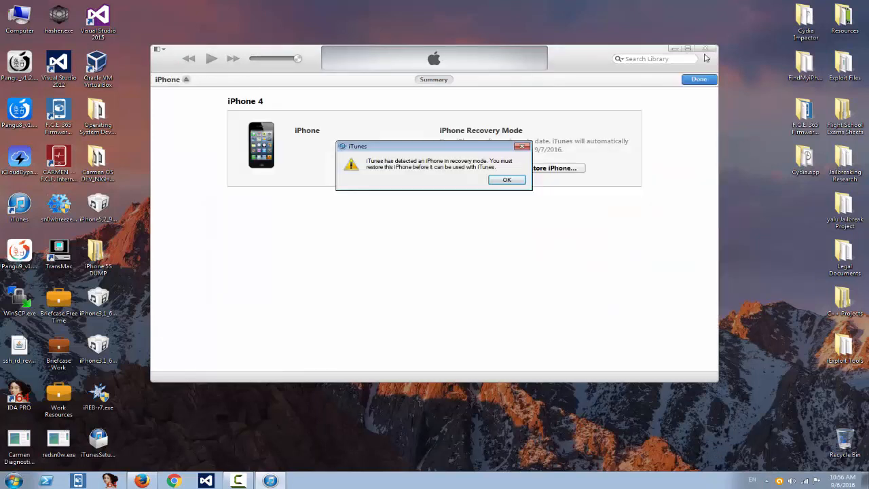
left_click(506, 179)
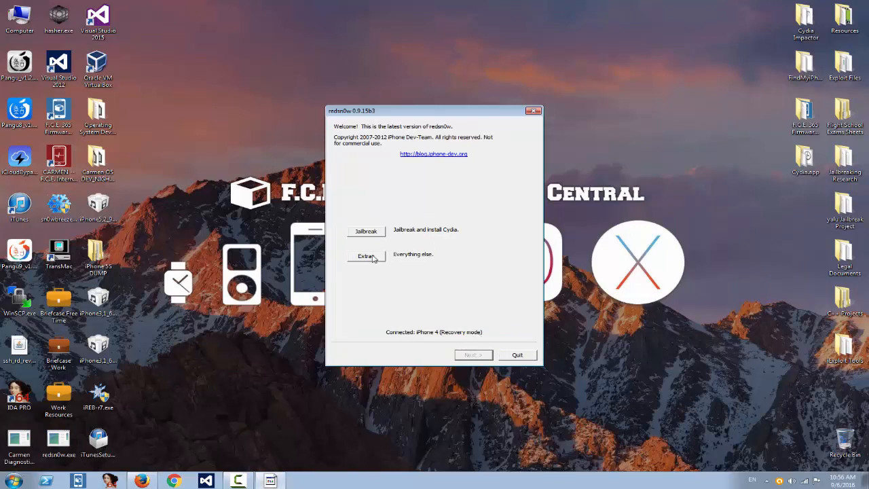
- Load the iPhone3,1 restore .ipsw from the Desktop via Extras > Select IPSW and accept the identified build
left_click(367, 257)
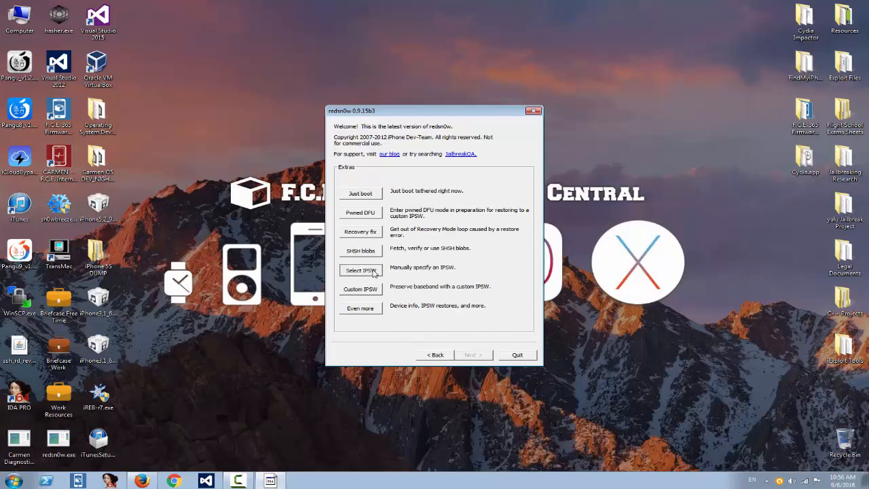
left_click(361, 269)
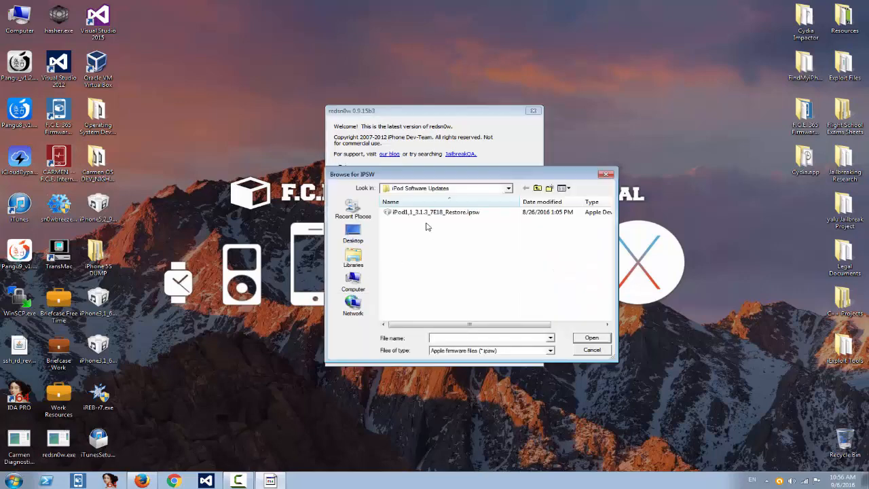
left_click(353, 233)
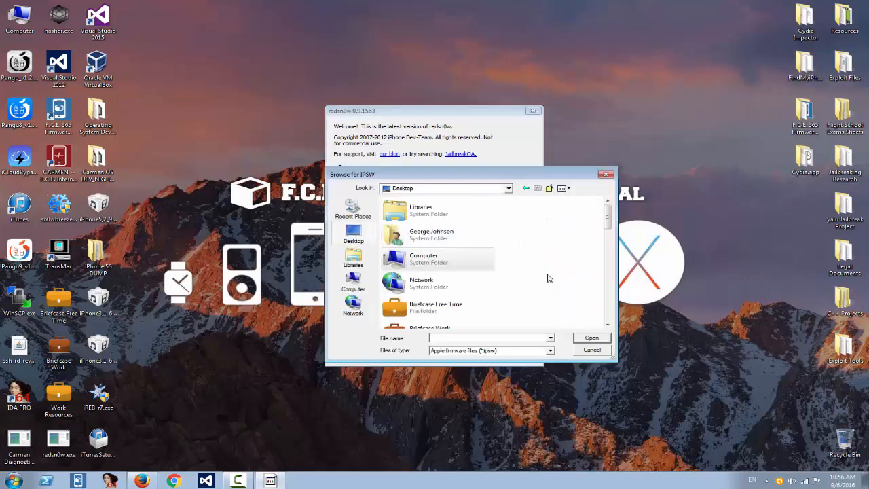
scroll("down", 3)
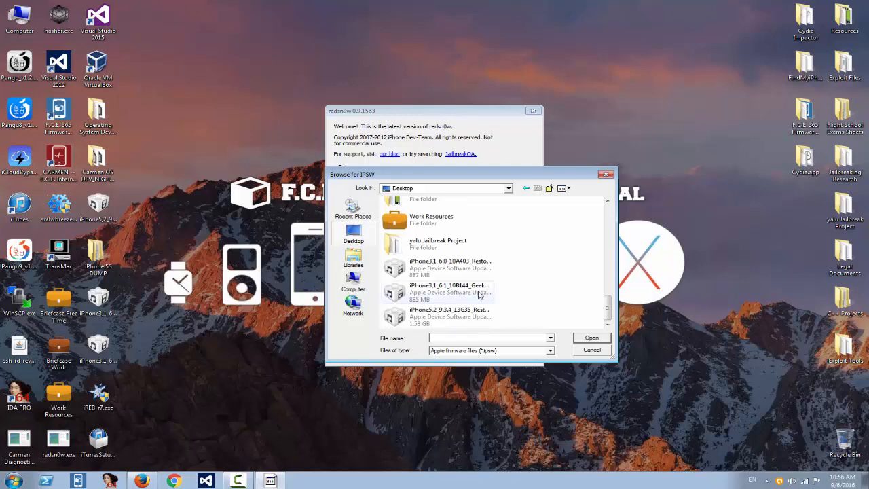
left_click(448, 265)
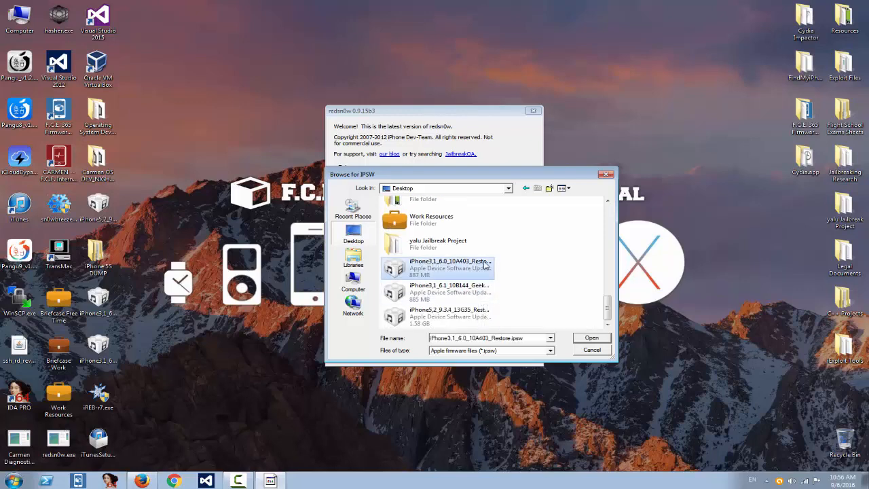
left_click(592, 337)
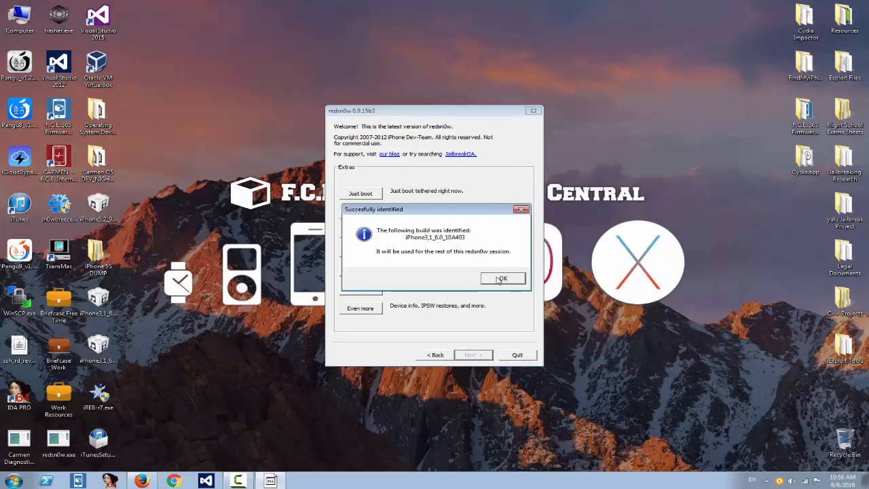
left_click(503, 279)
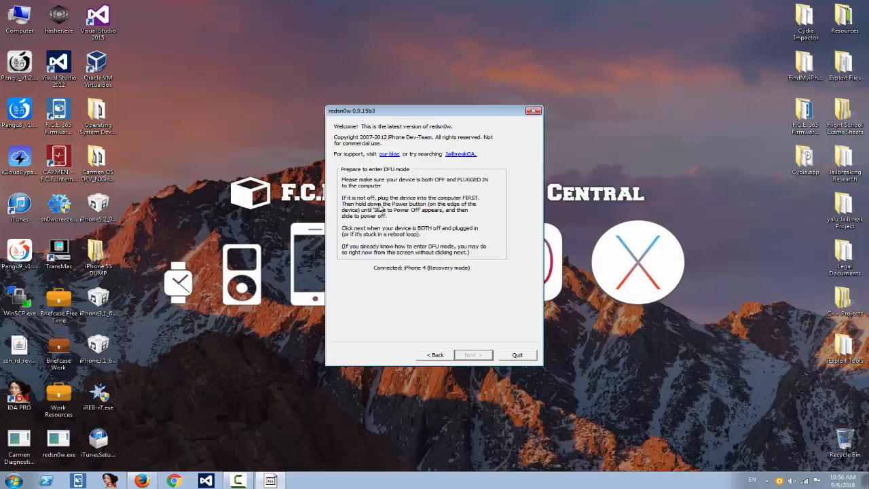
mouse_move(486, 356)
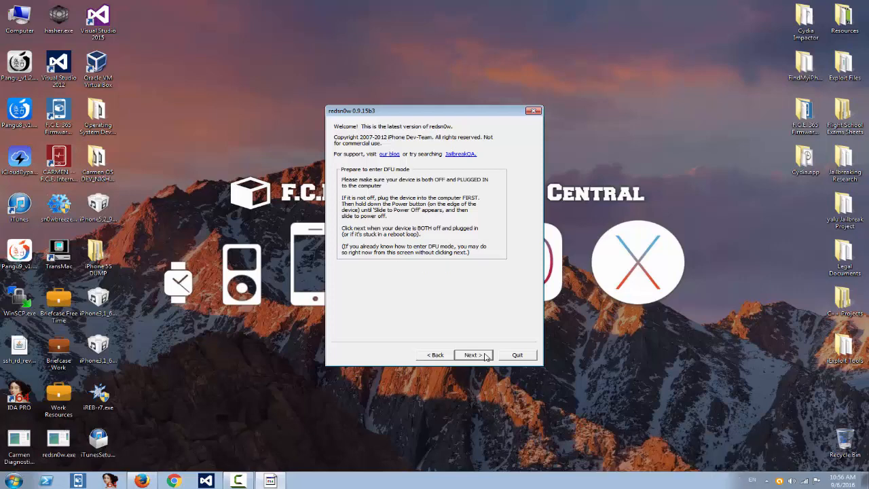
- Proceed past the DFU preparation instructions with Next so redsn0w processes the build
left_click(472, 355)
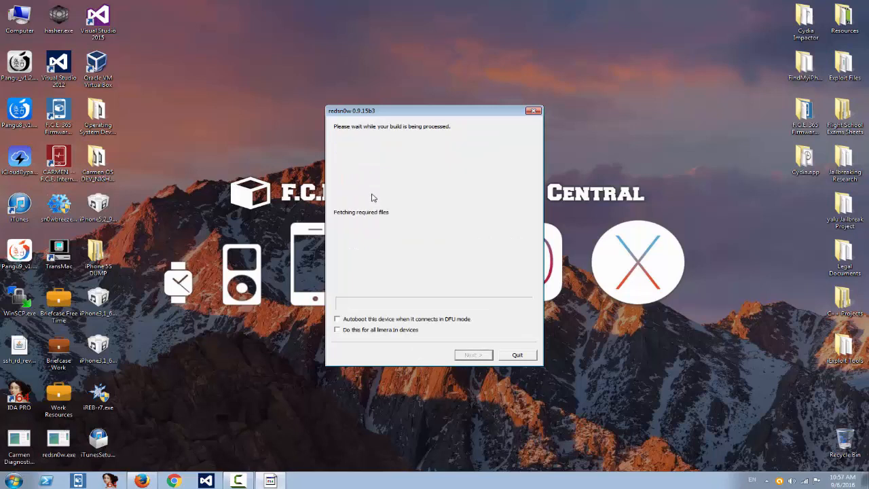
mouse_move(397, 252)
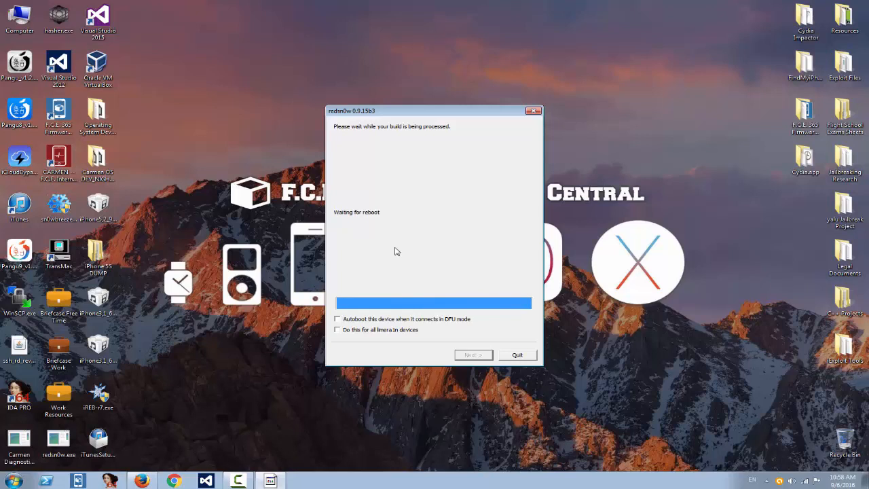
mouse_move(535, 359)
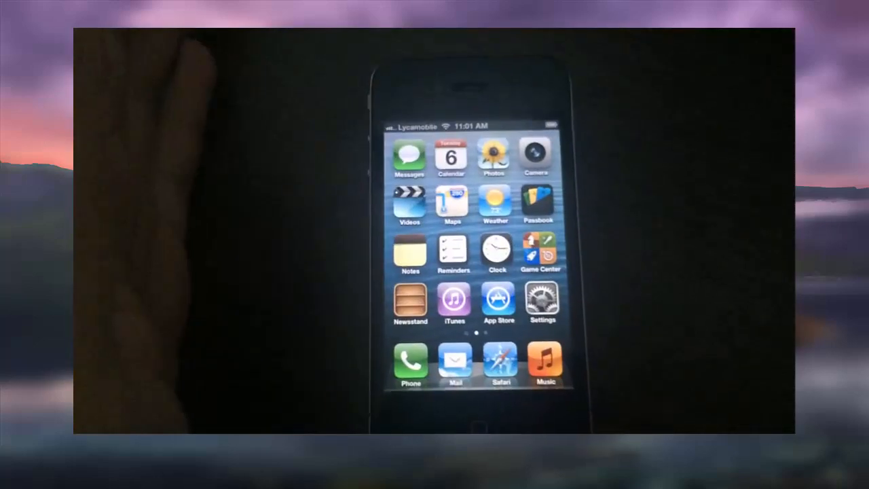
- Browse Settings > General > About on the iPhone, then dial a number in the Phone keypad
left_click(544, 302)
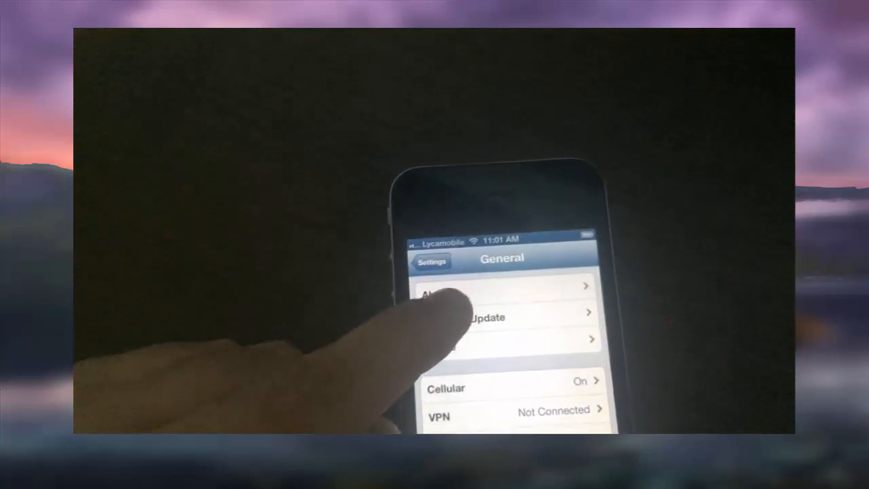
left_click(487, 318)
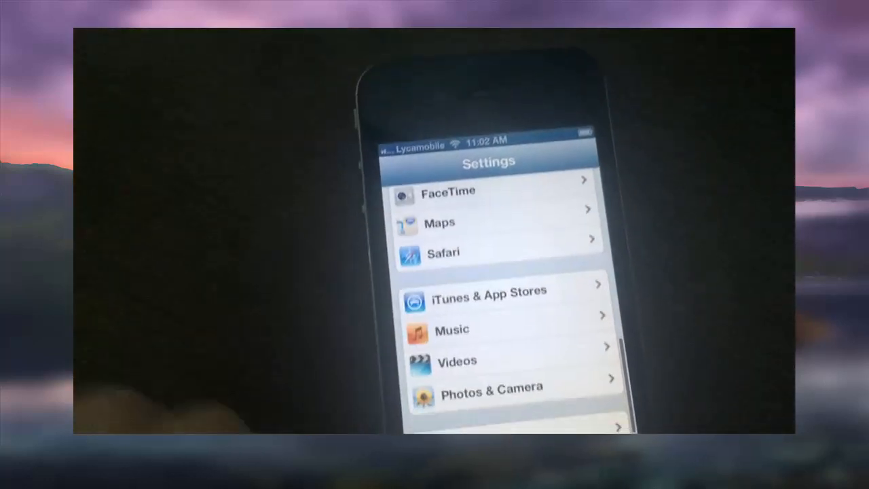
scroll("down", 3)
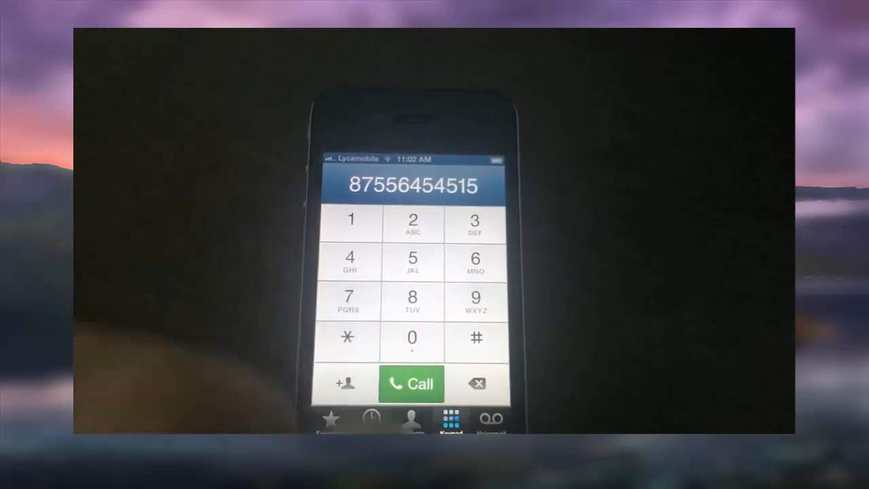
left_click(410, 383)
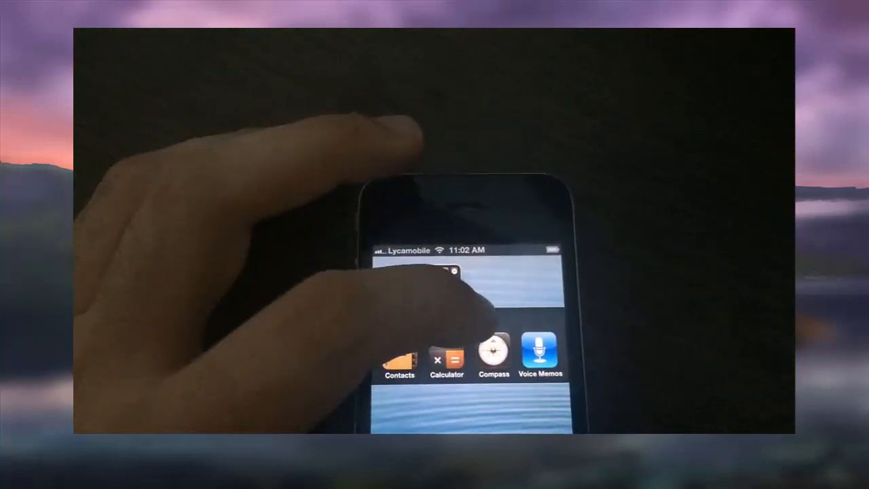
- Close a background app from the multitasking bar and launch Newsstand from the home screen
left_click(495, 356)
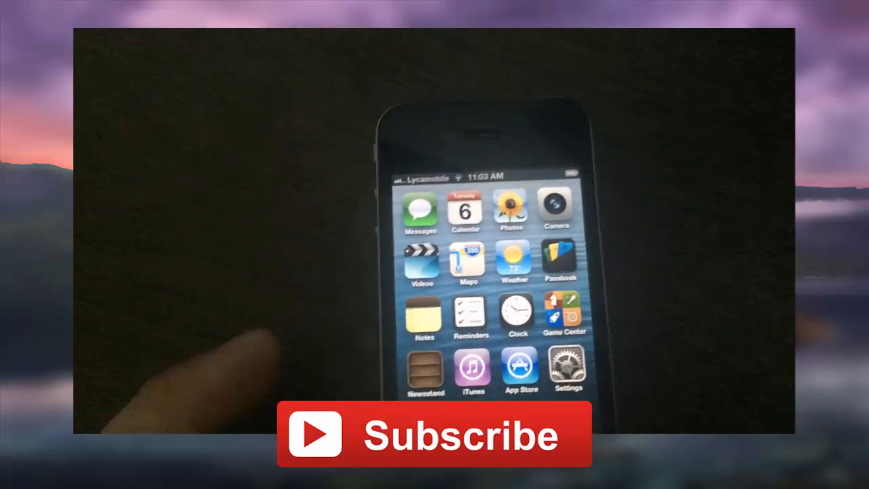
left_click(424, 369)
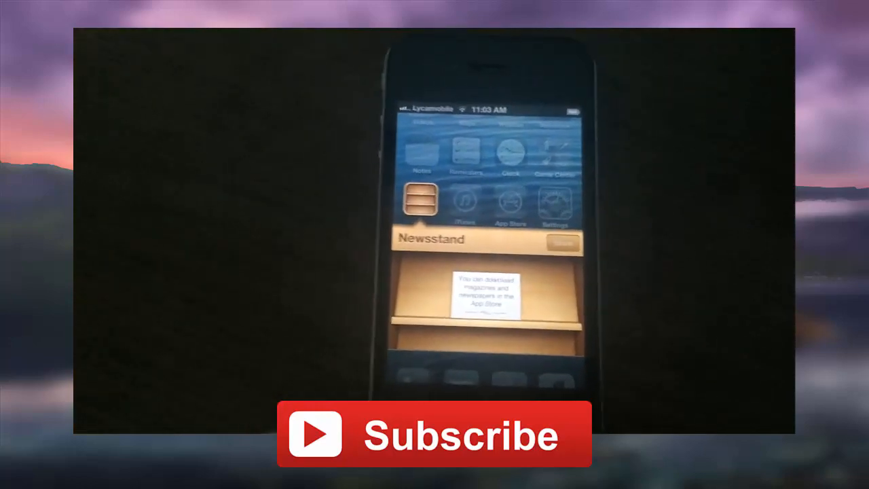